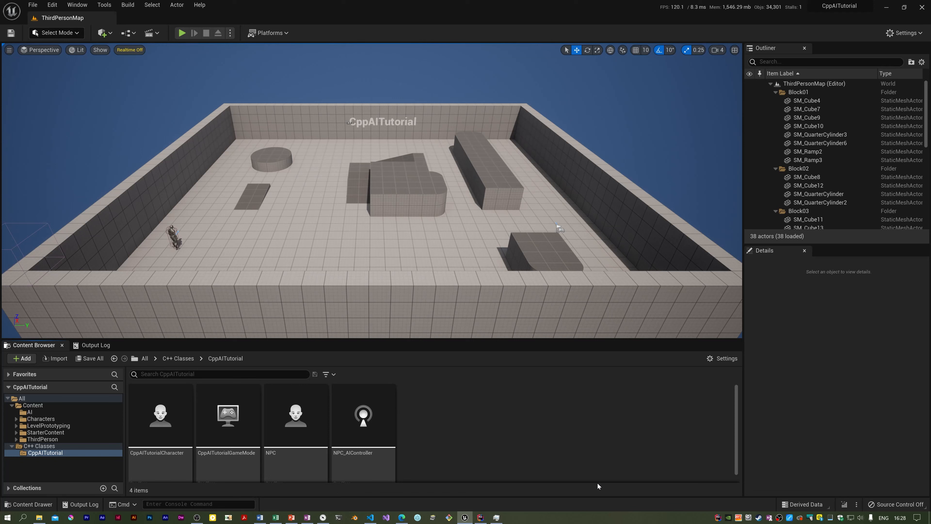
{"action": "mouse_move", "coordinate": [607, 485]}
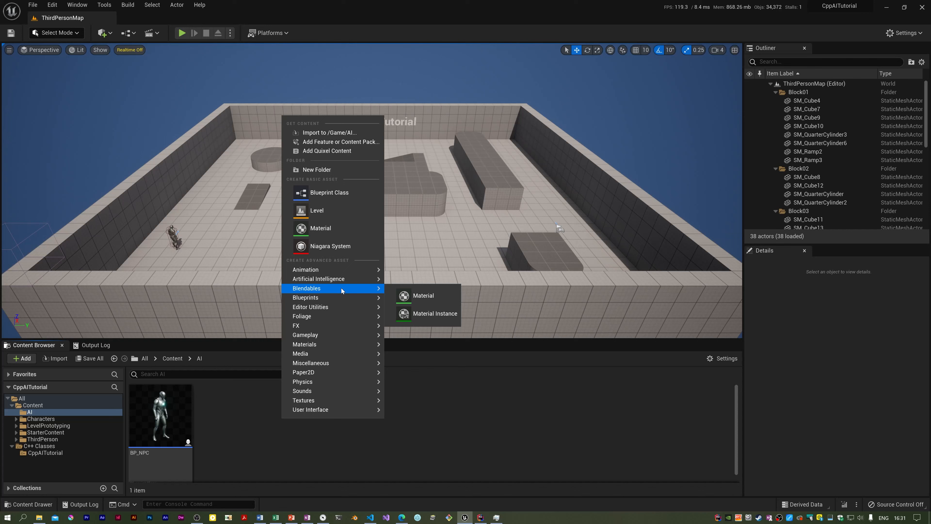
{"action": "mouse_move", "coordinate": [323, 279]}
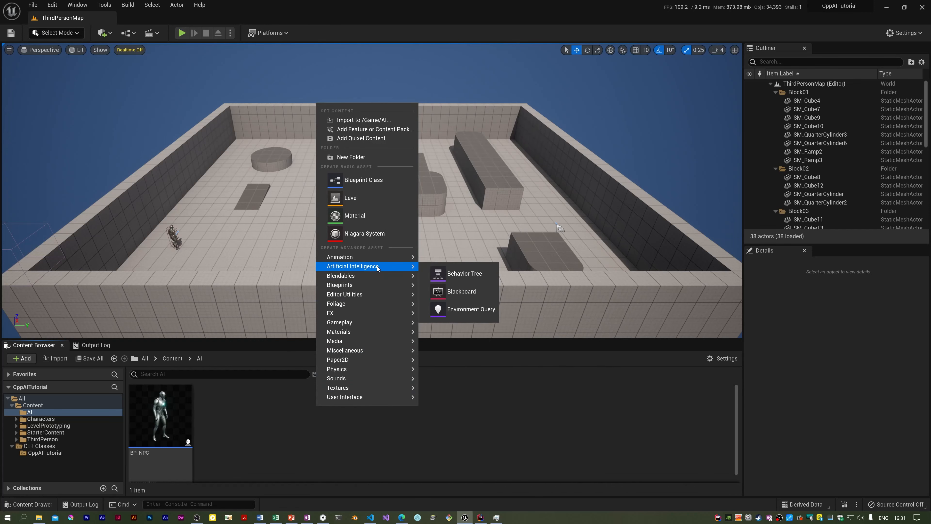
{"action": "mouse_move", "coordinate": [465, 275]}
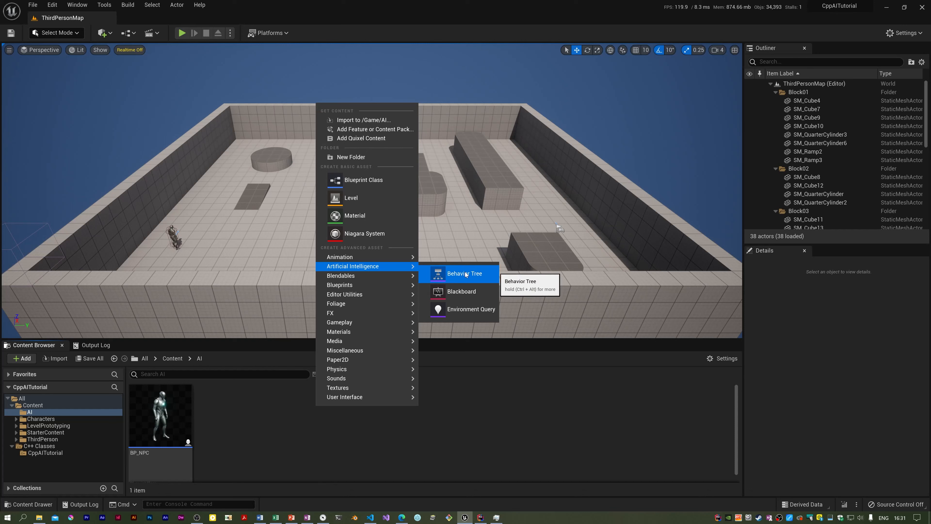
Create a BT_NPC behavior tree and a BB_NPC blackboard in the AI folder.
{"action": "left_click", "coordinate": [464, 273]}
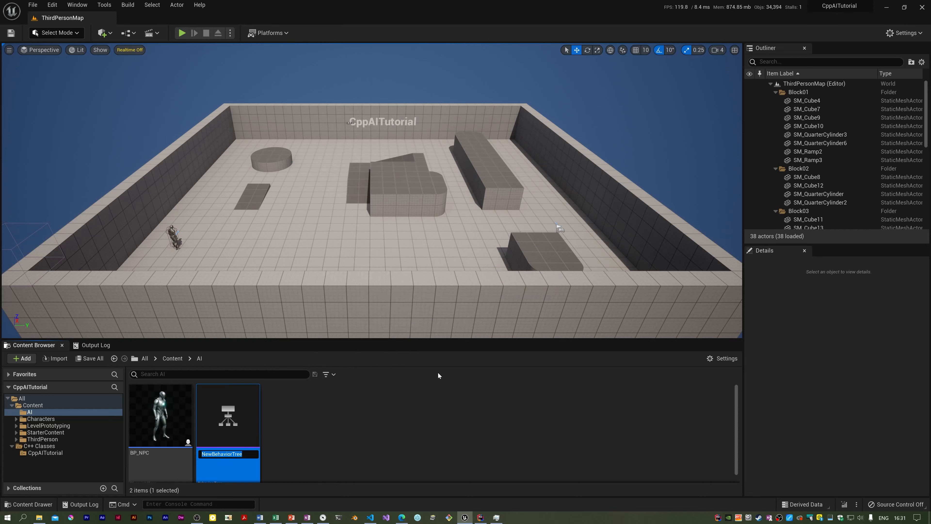
{"action": "type", "text": "BT_NPC"}
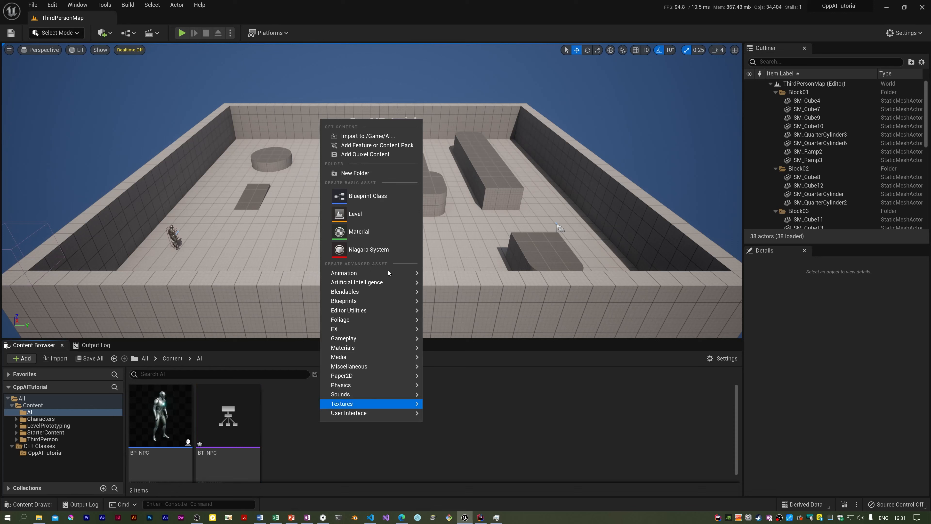
{"action": "mouse_move", "coordinate": [357, 283]}
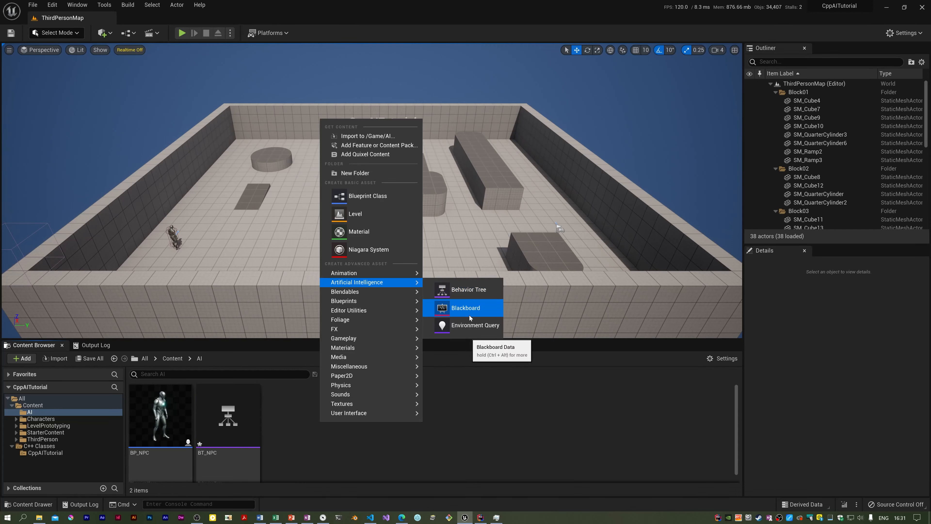
{"action": "left_click", "coordinate": [466, 308]}
{"action": "type", "text": "BB_NPC"}
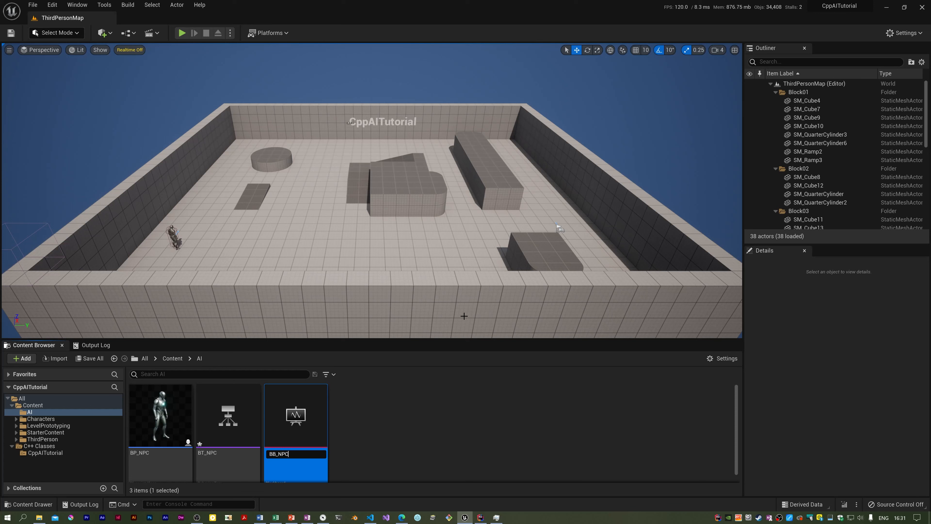
Save the new BT_NPC and BB_NPC assets with Save All.
{"action": "left_click", "coordinate": [89, 359]}
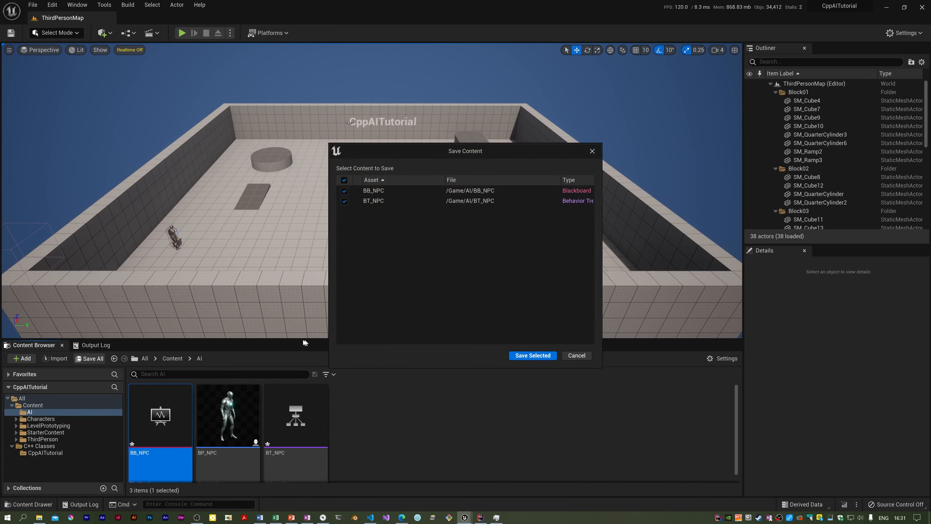
{"action": "left_click", "coordinate": [533, 356]}
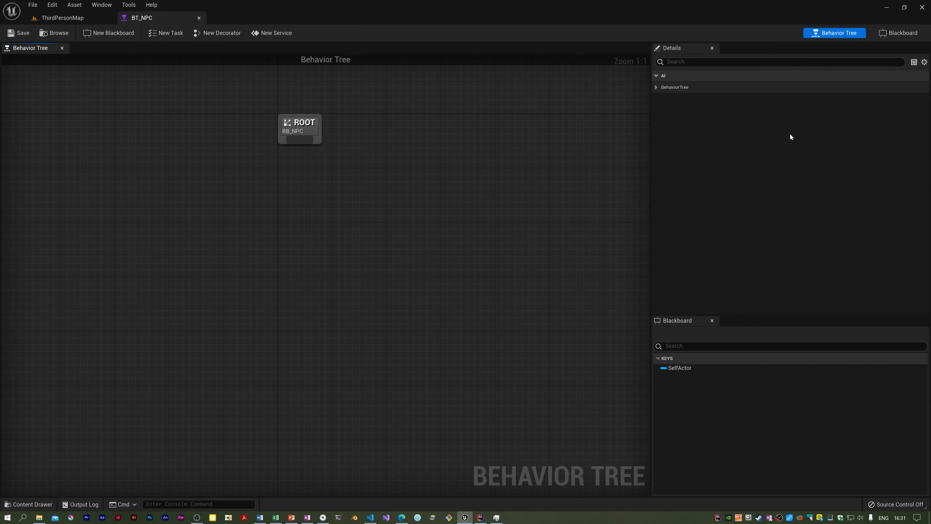
{"action": "mouse_move", "coordinate": [820, 33]}
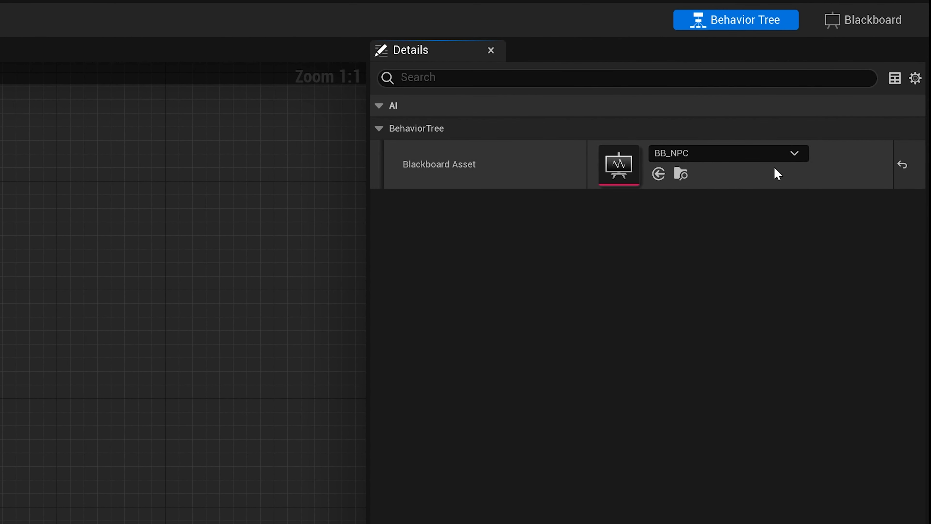
Connect a Selector composite node beneath BT_NPC's ROOT, leaving it without children.
{"action": "left_click", "coordinate": [795, 153]}
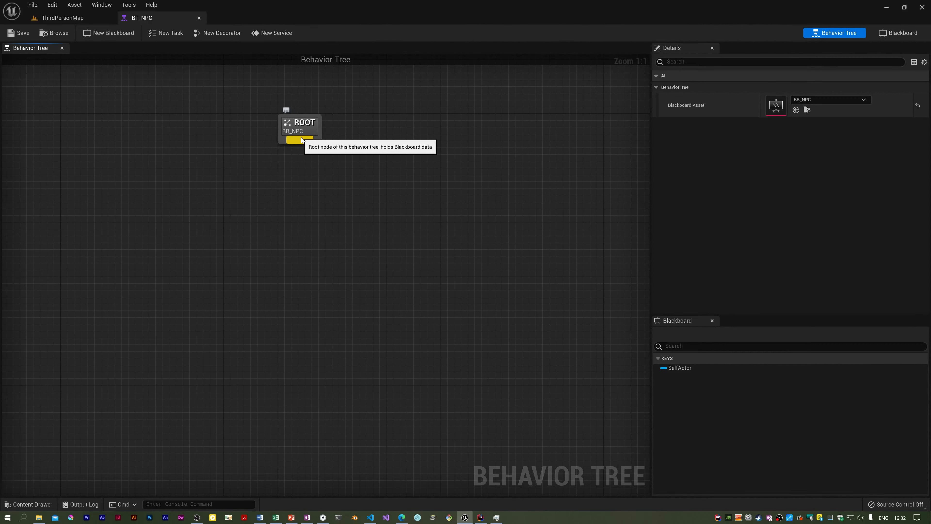
{"action": "mouse_move", "coordinate": [298, 141]}
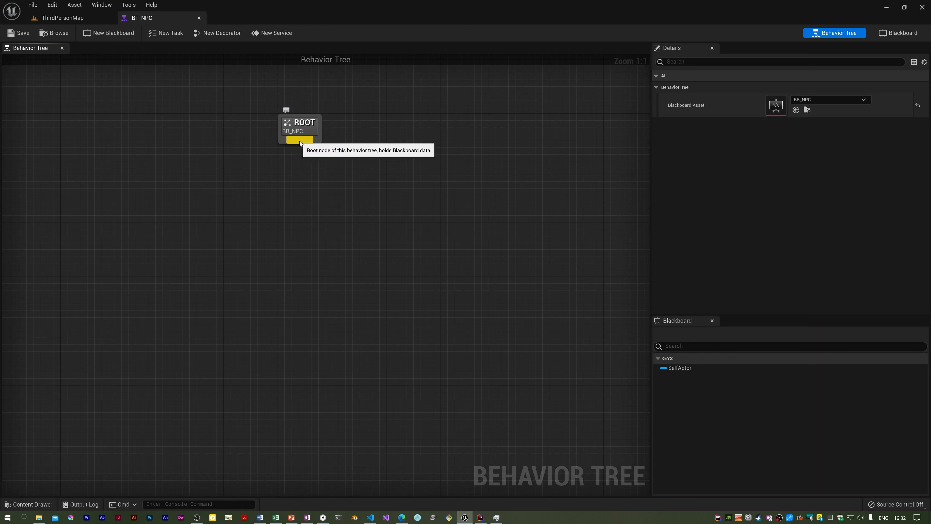
{"action": "mouse_move", "coordinate": [296, 146]}
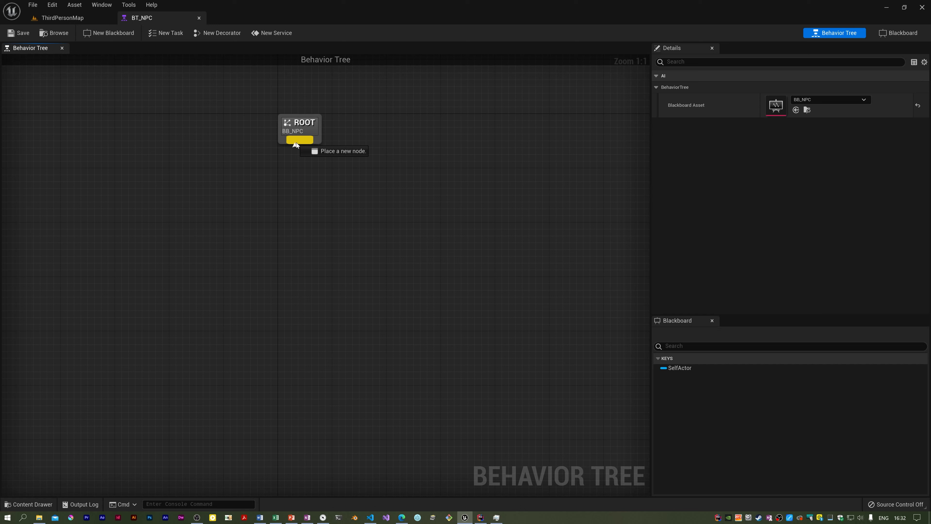
{"action": "left_click_drag", "start_coordinate": [299, 140], "coordinate": [257, 192]}
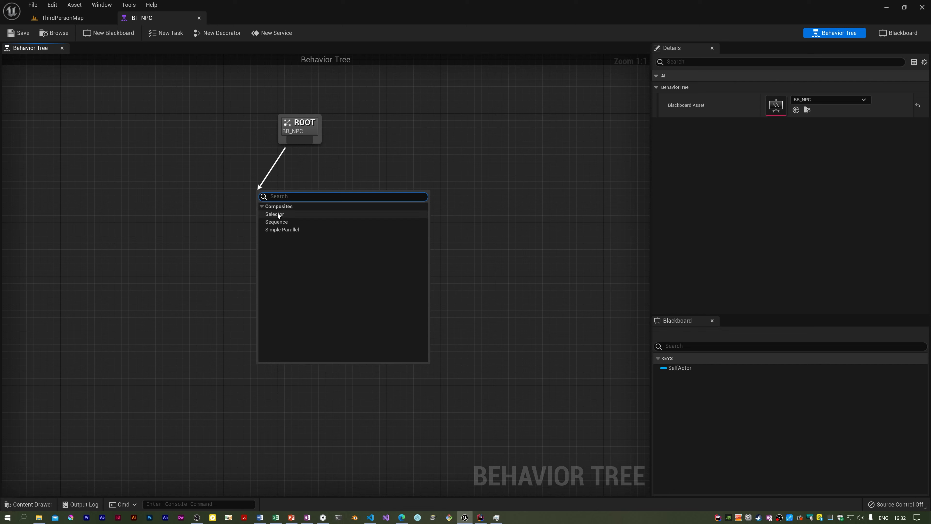
{"action": "left_click", "coordinate": [275, 214]}
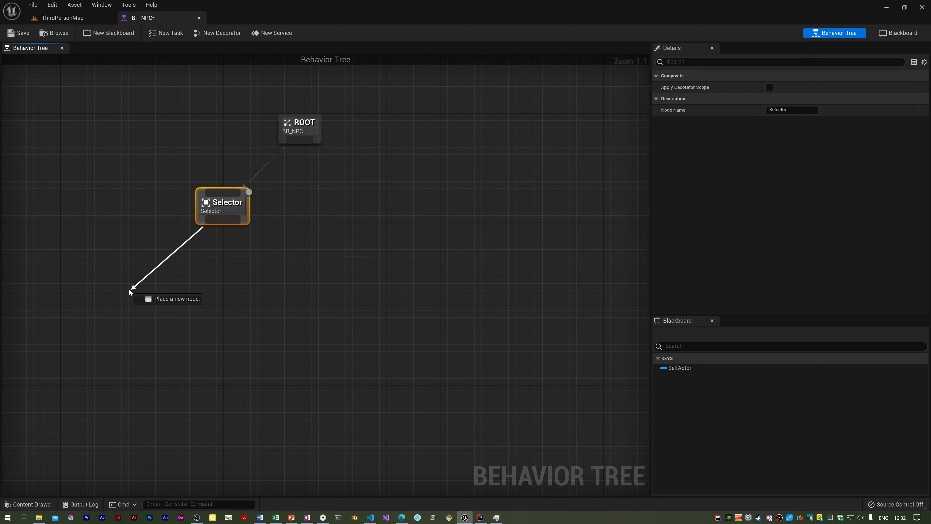
{"action": "left_click", "coordinate": [131, 293]}
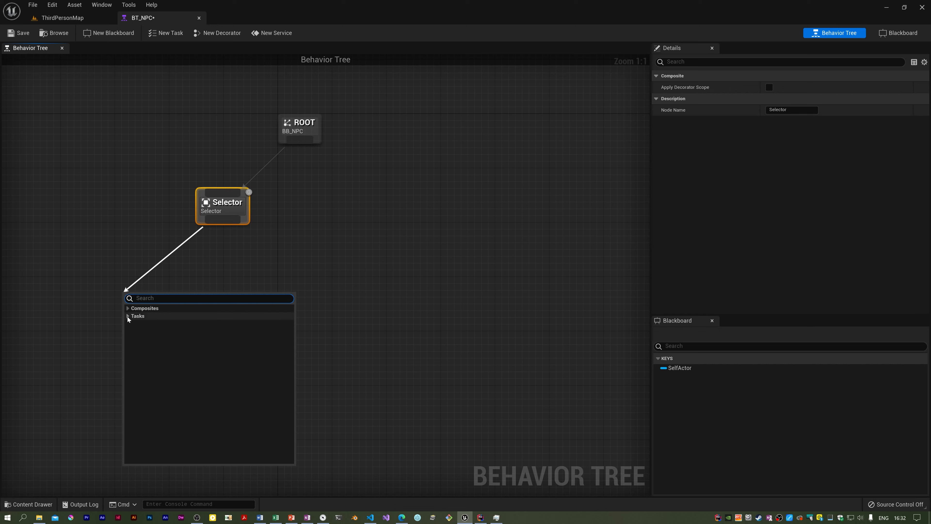
{"action": "mouse_move", "coordinate": [131, 321]}
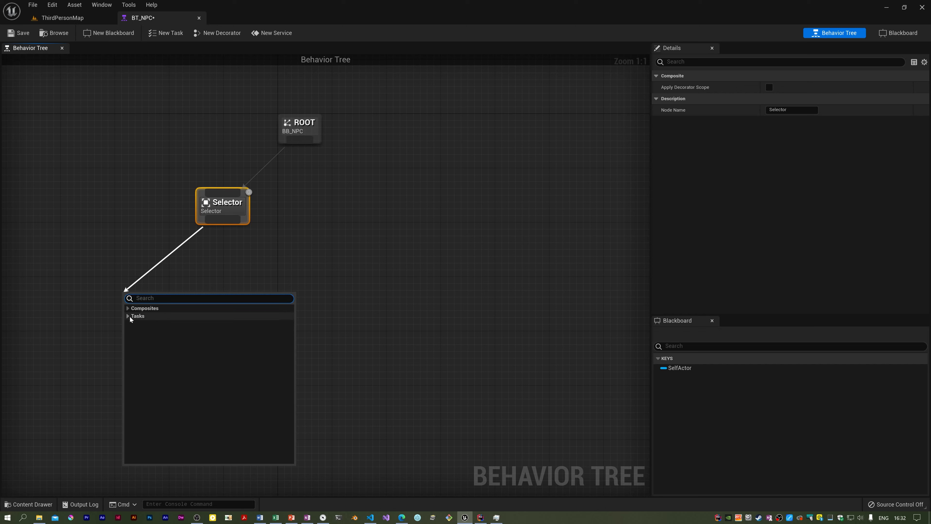
{"action": "left_click", "coordinate": [128, 316]}
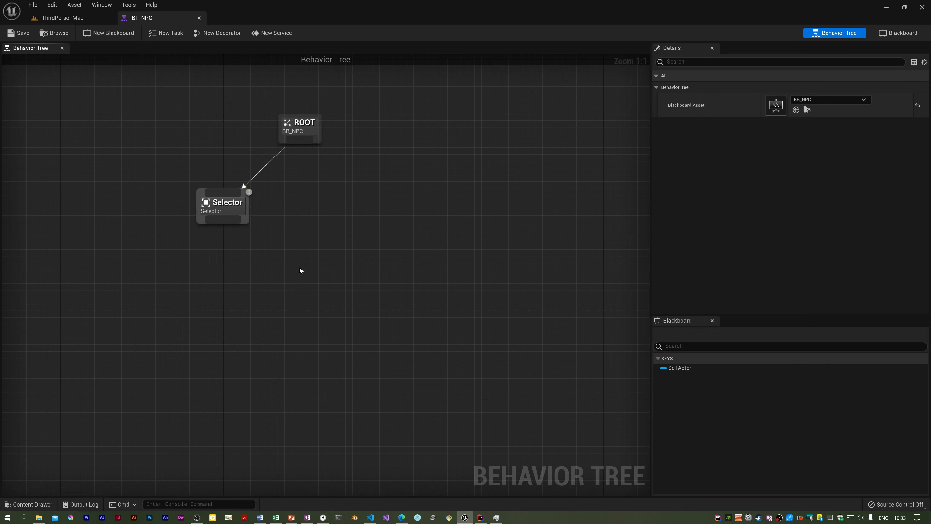
{"action": "mouse_move", "coordinate": [345, 176]}
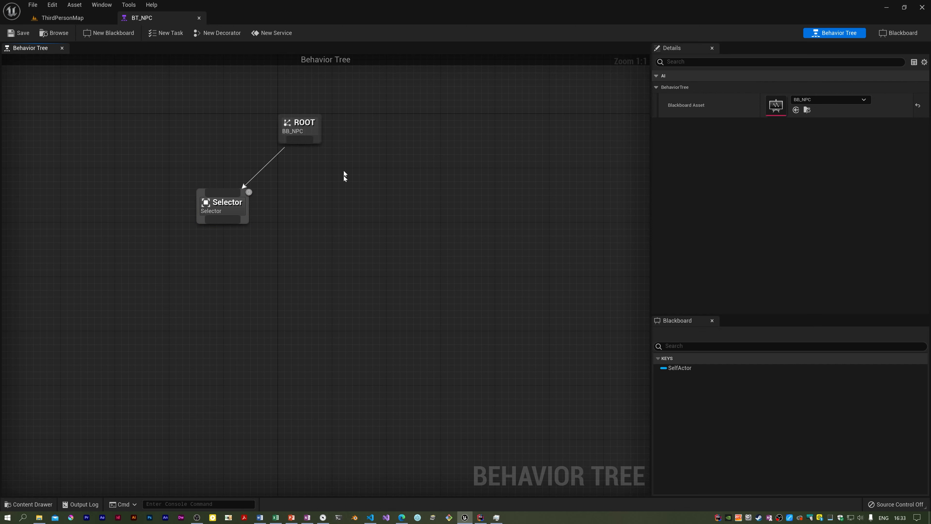
{"action": "mouse_move", "coordinate": [329, 229]}
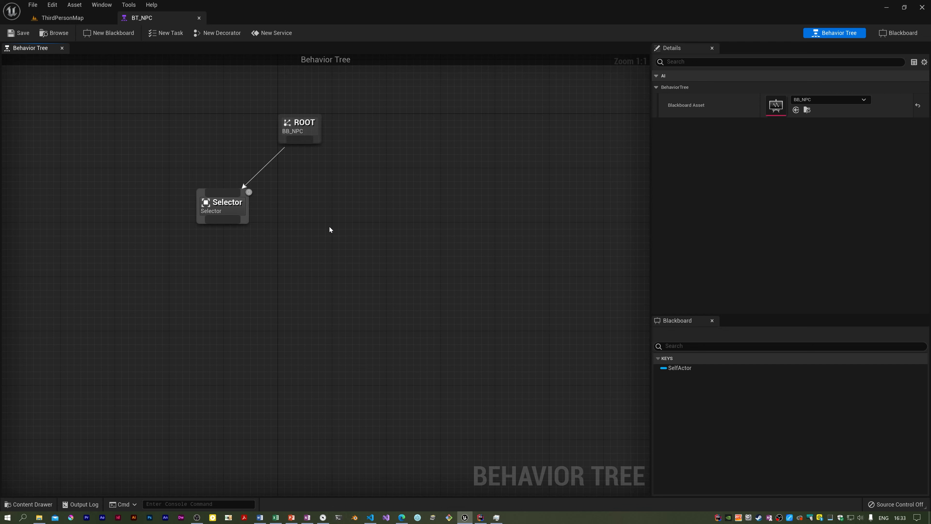
{"action": "mouse_move", "coordinate": [899, 29]}
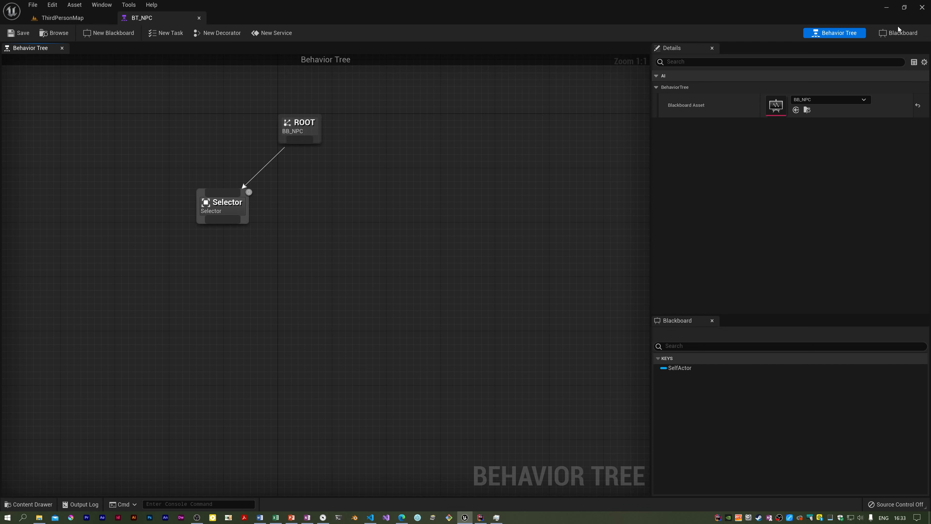
Add a Vector-type key to BB_NPC and start naming it 'Targ…'.
{"action": "left_click", "coordinate": [903, 33]}
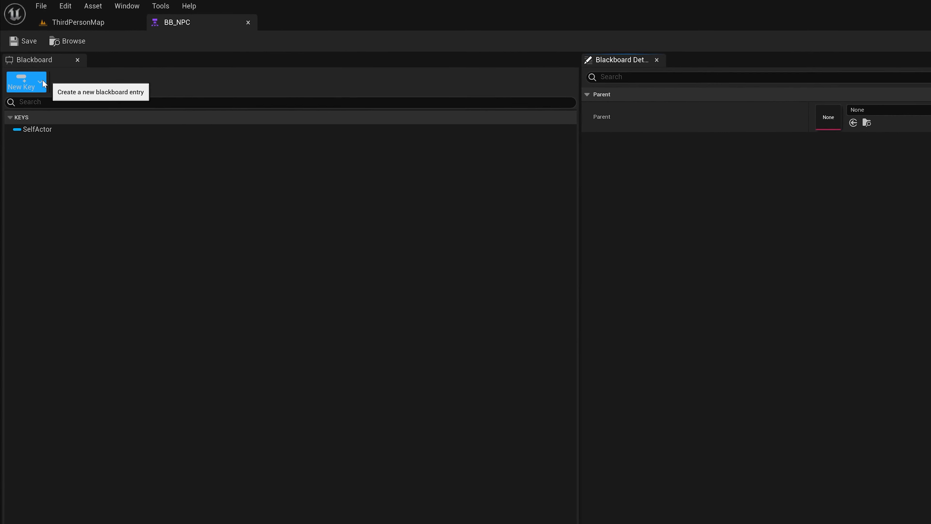
{"action": "left_click", "coordinate": [25, 84]}
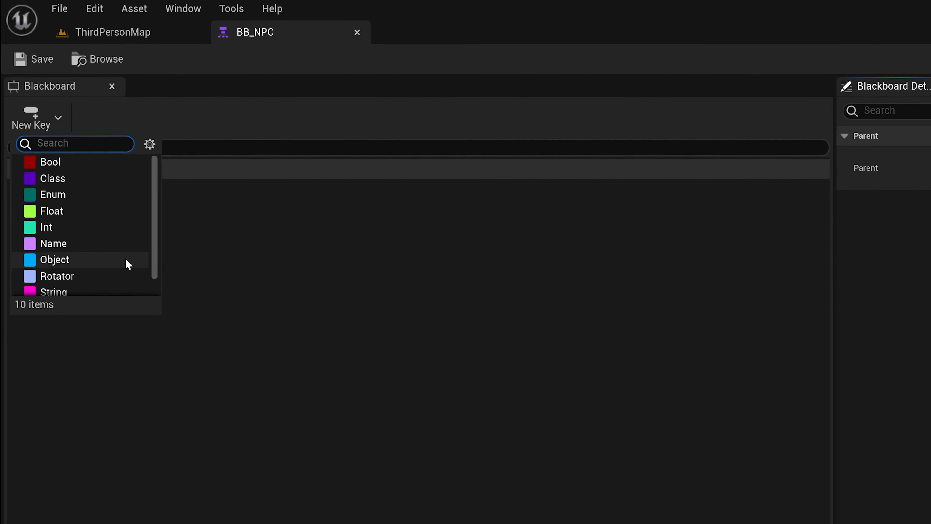
{"action": "left_click", "coordinate": [55, 260]}
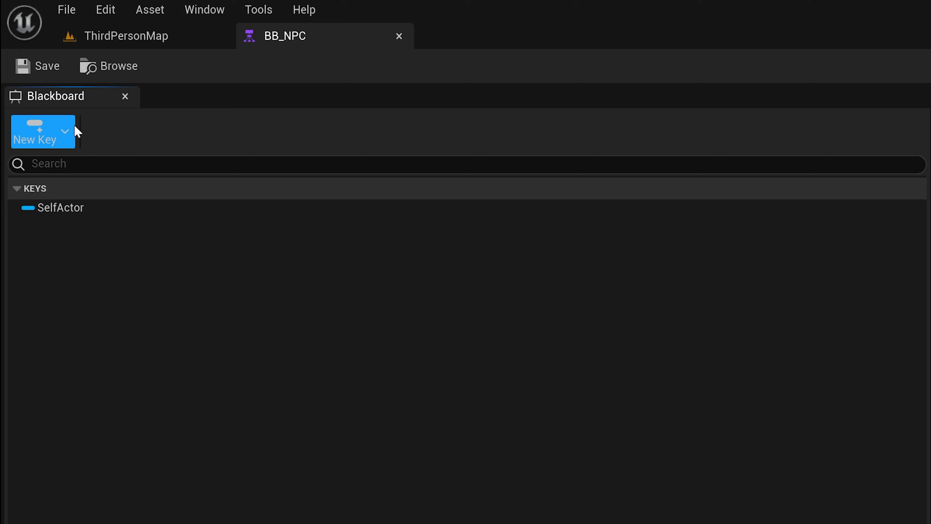
{"action": "left_click", "coordinate": [35, 131]}
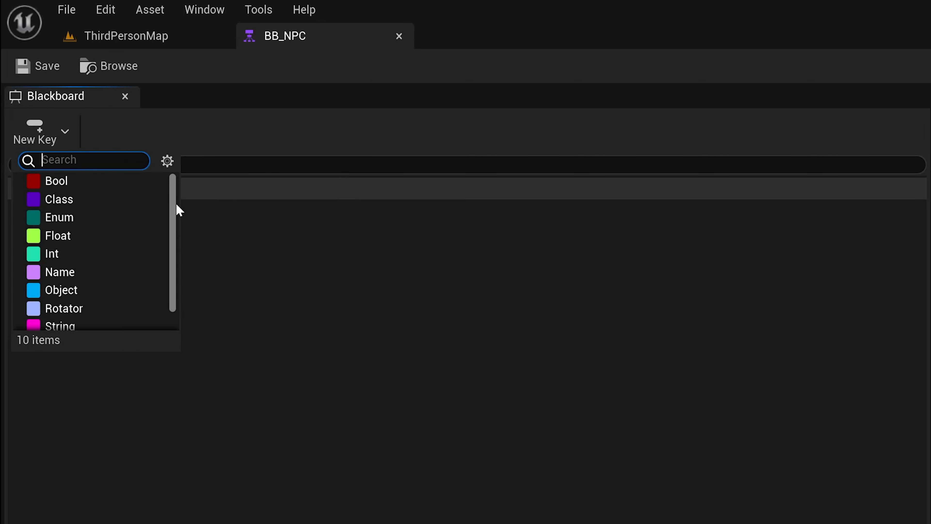
{"action": "scroll", "scroll_direction": "down", "scroll_amount": 3}
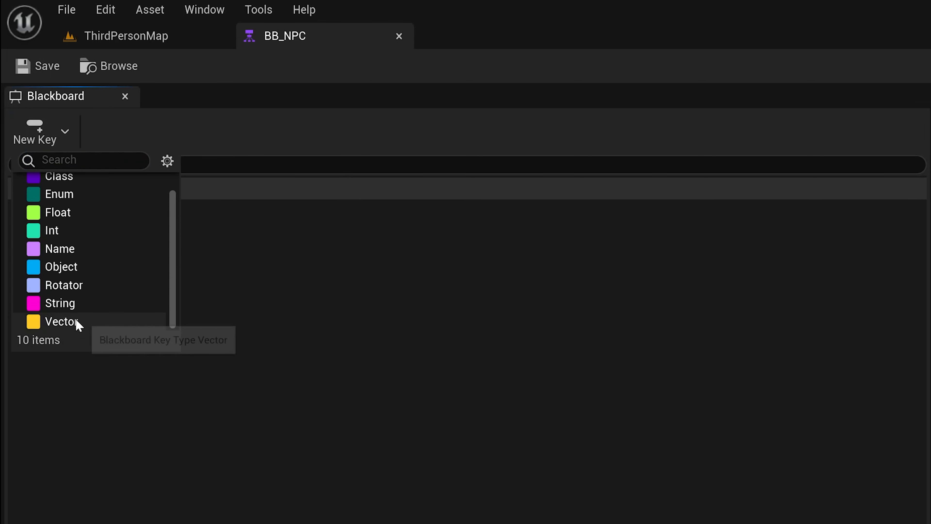
{"action": "left_click", "coordinate": [60, 322]}
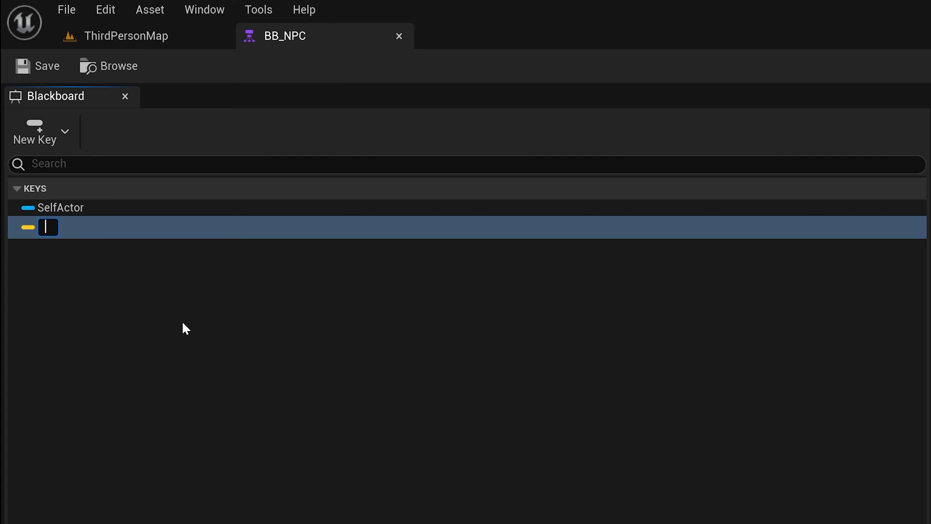
{"action": "type", "text": "Targ"}
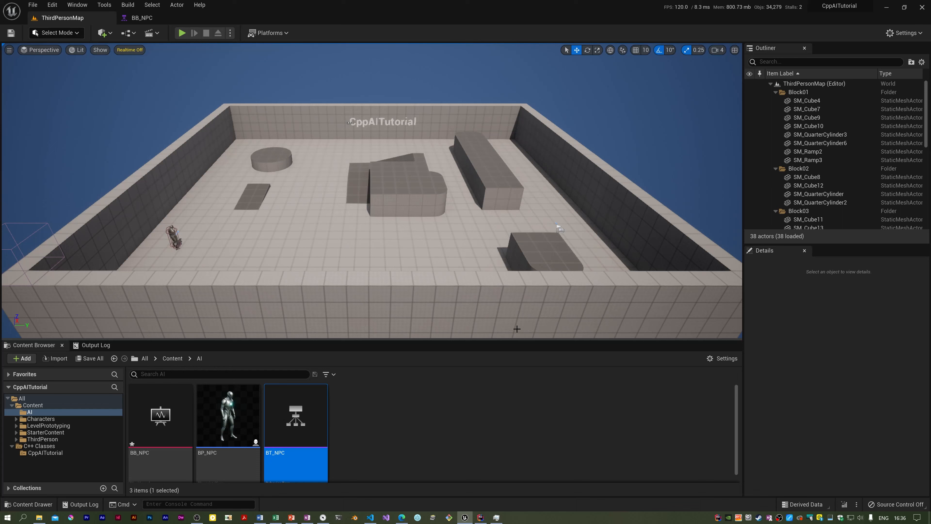
{"action": "mouse_move", "coordinate": [354, 224]}
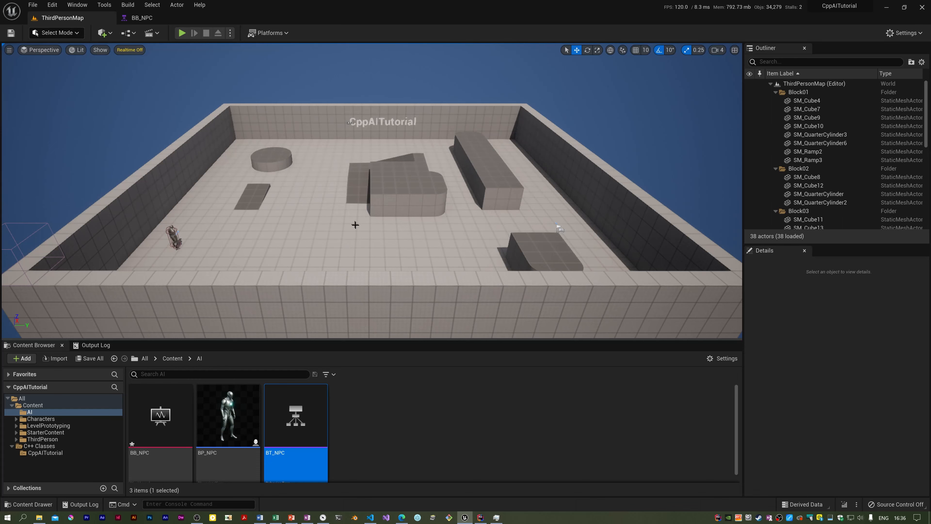
{"action": "mouse_move", "coordinate": [535, 160]}
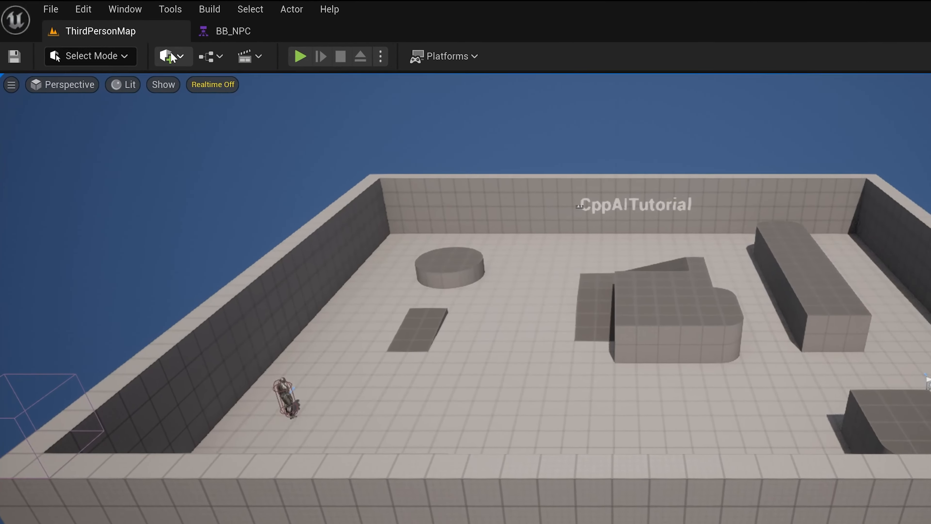
{"action": "mouse_move", "coordinate": [216, 71]}
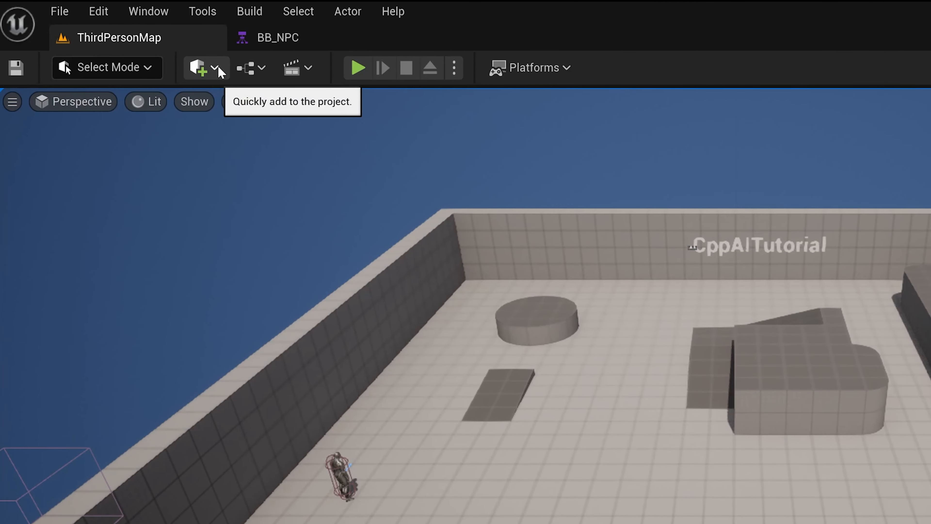
Place a NavMeshBoundsVolume in ThirdPersonMap and view the arena from the top.
{"action": "left_click", "coordinate": [215, 68]}
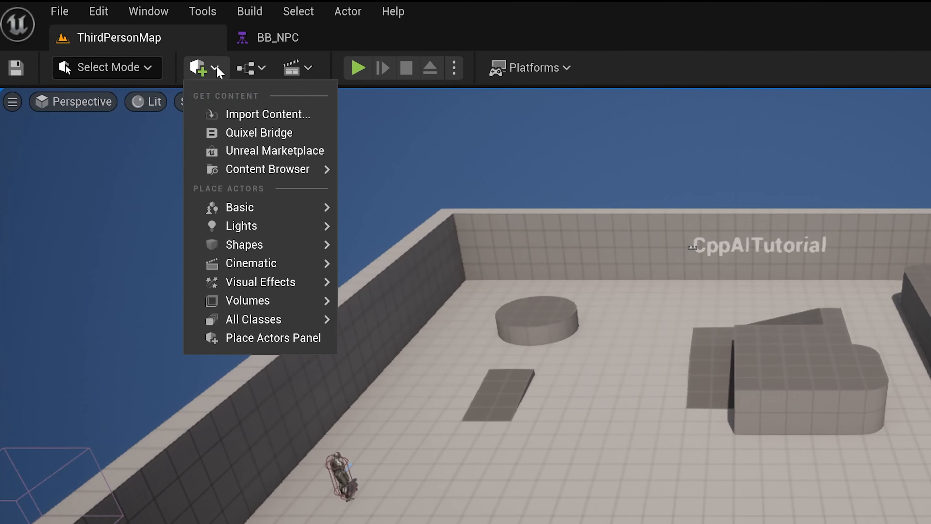
{"action": "mouse_move", "coordinate": [286, 304]}
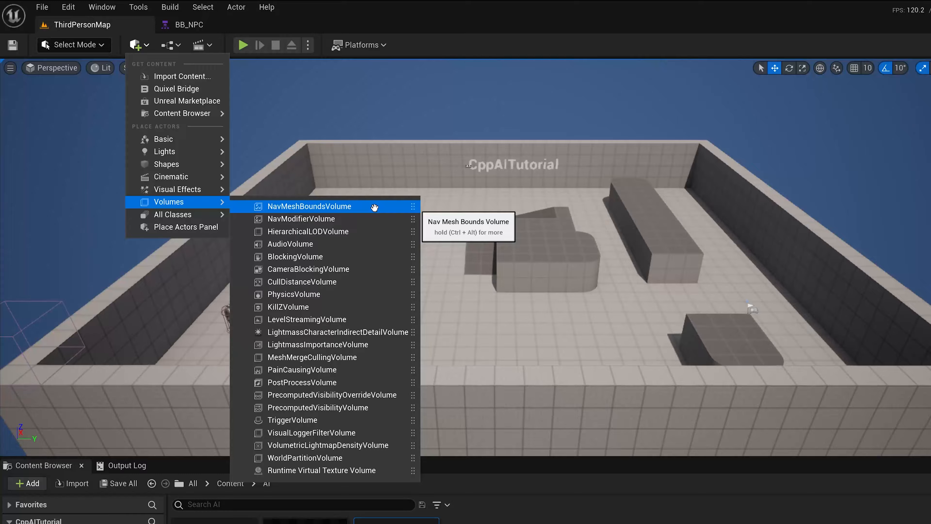
{"action": "left_click", "coordinate": [310, 206]}
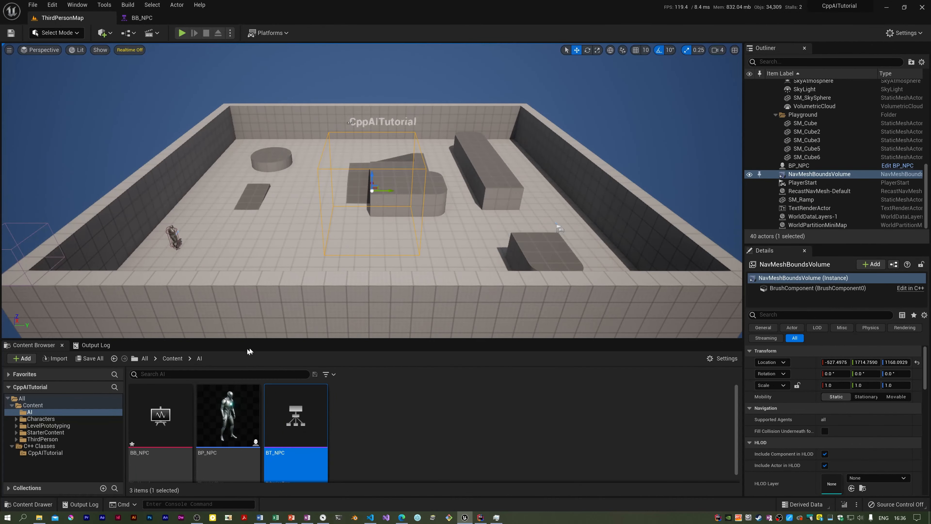
{"action": "left_click", "coordinate": [39, 50]}
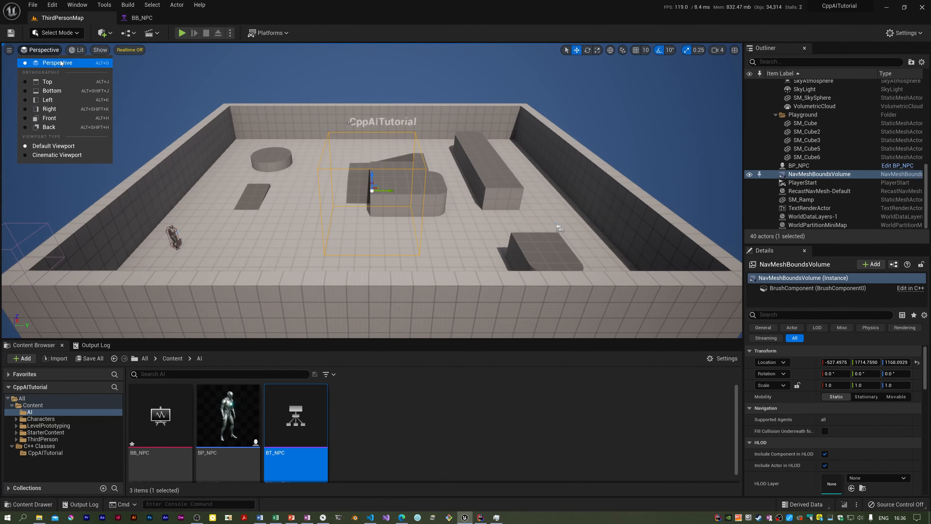
{"action": "left_click", "coordinate": [47, 82]}
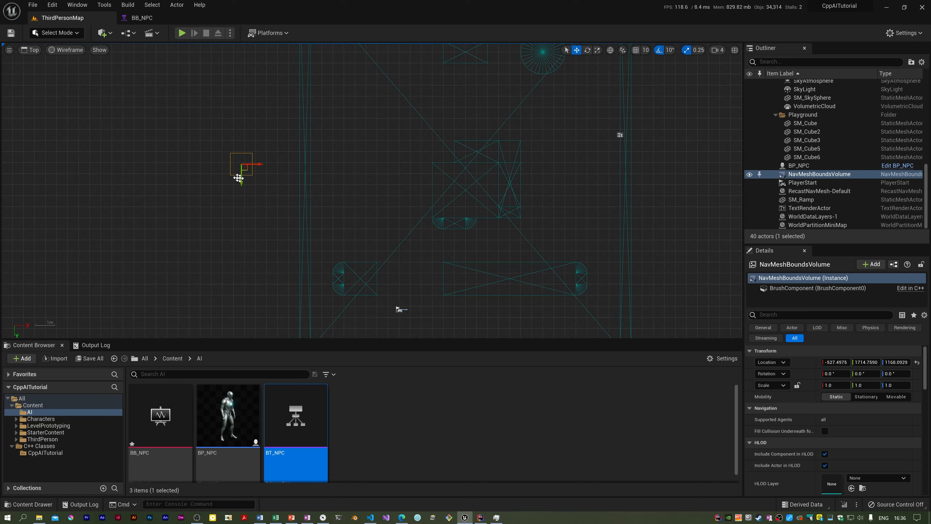
Centre the volume on the arena and scale X/Y to 13.75 and 16.5 to span the floor.
{"action": "left_click_drag", "start_coordinate": [243, 166], "coordinate": [448, 178]}
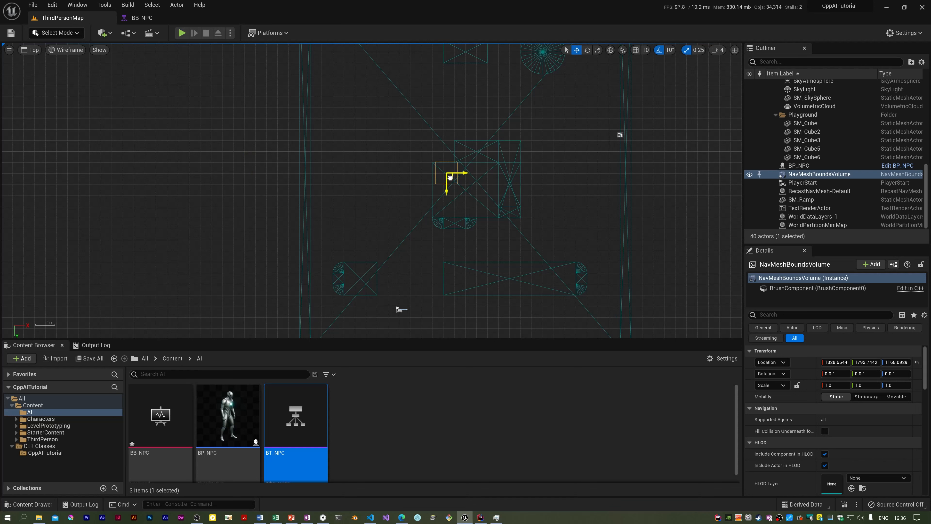
{"action": "left_click_drag", "start_coordinate": [449, 177], "coordinate": [471, 195]}
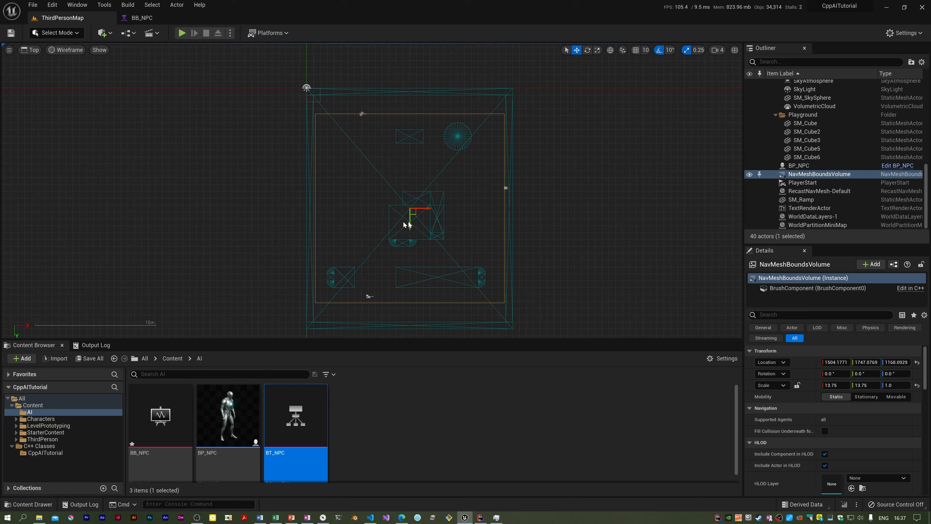
{"action": "left_click", "coordinate": [598, 50]}
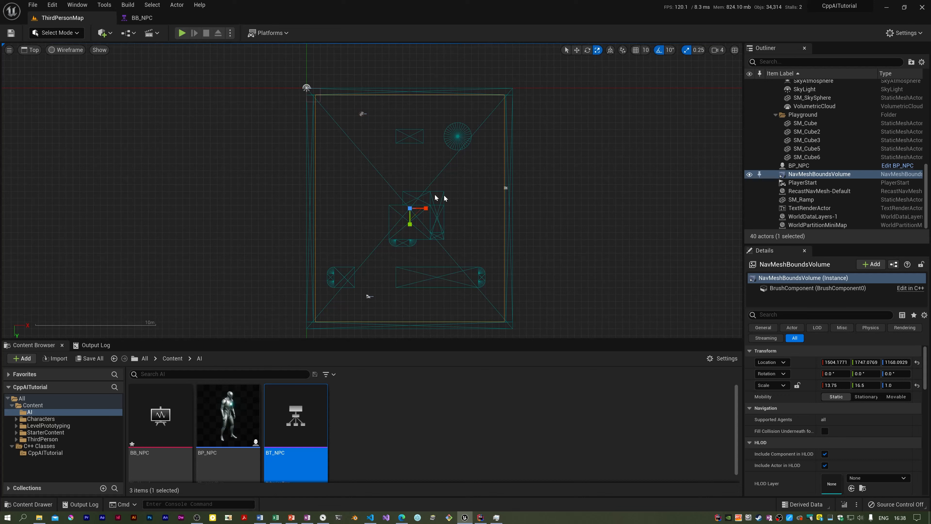
{"action": "left_click", "coordinate": [30, 50]}
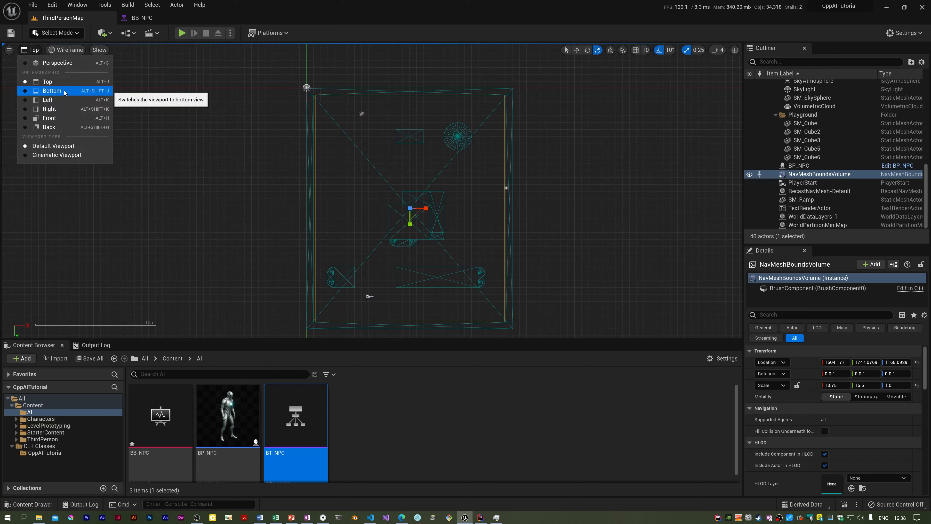
{"action": "mouse_move", "coordinate": [67, 110]}
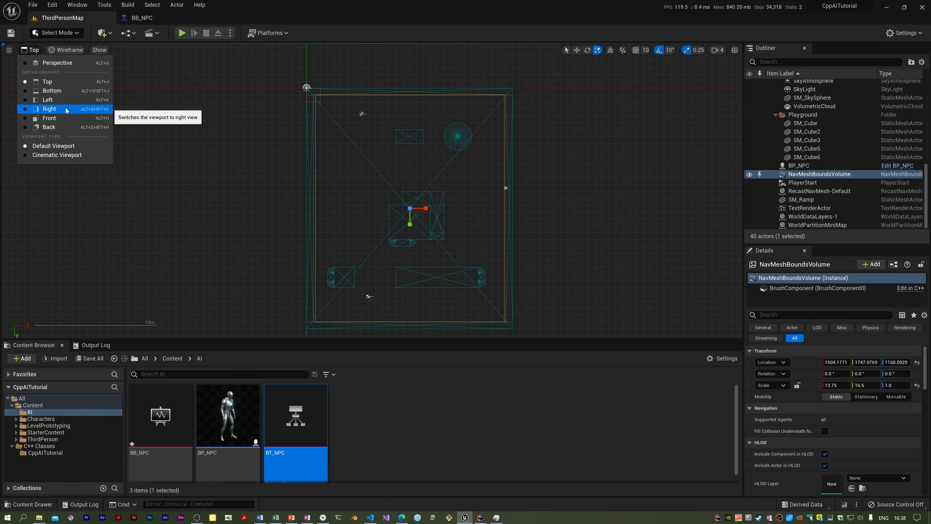
From the Right view, lower the volume onto the floor and set its Z scale to 1.75.
{"action": "left_click", "coordinate": [49, 109]}
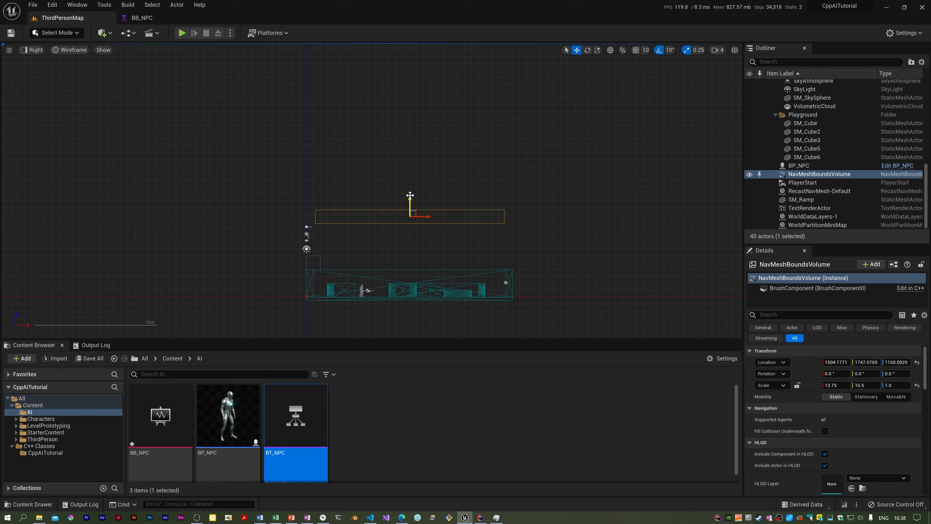
{"action": "left_click_drag", "start_coordinate": [409, 201], "coordinate": [409, 279]}
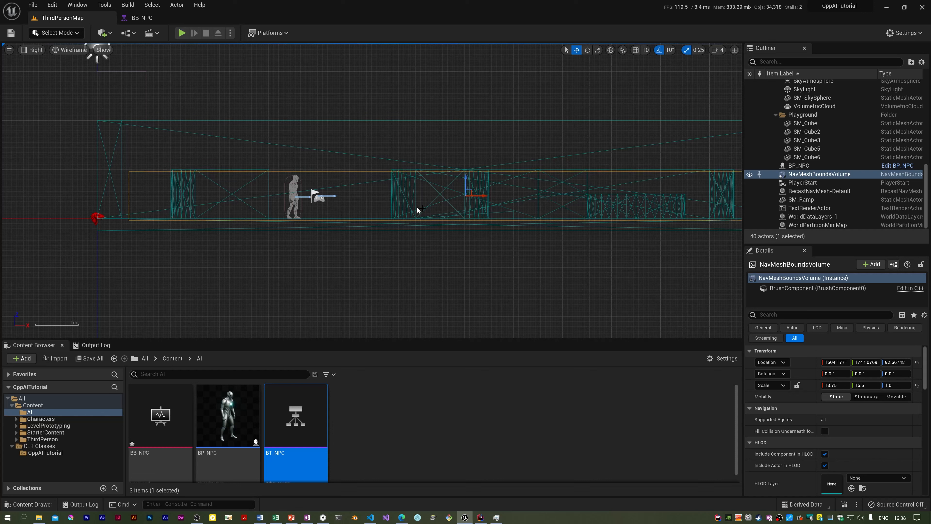
{"action": "left_click", "coordinate": [598, 50]}
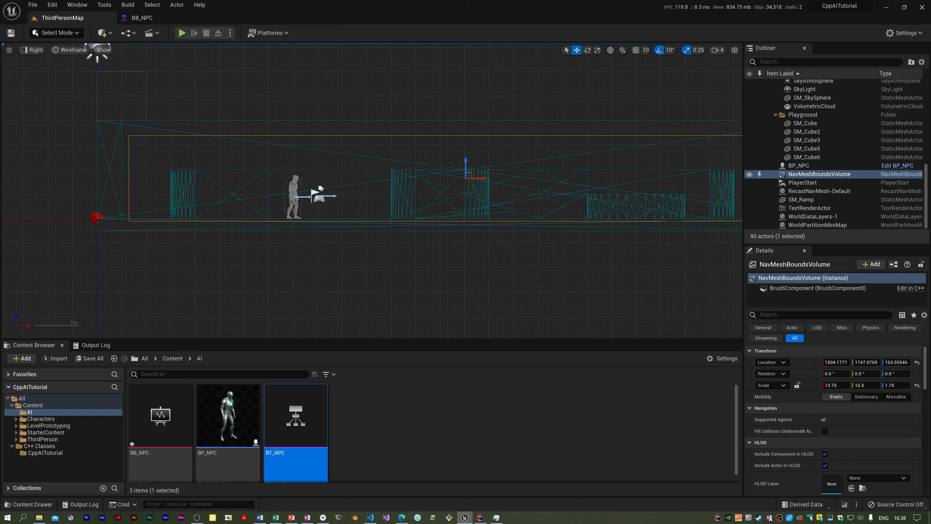
{"action": "mouse_move", "coordinate": [437, 171]}
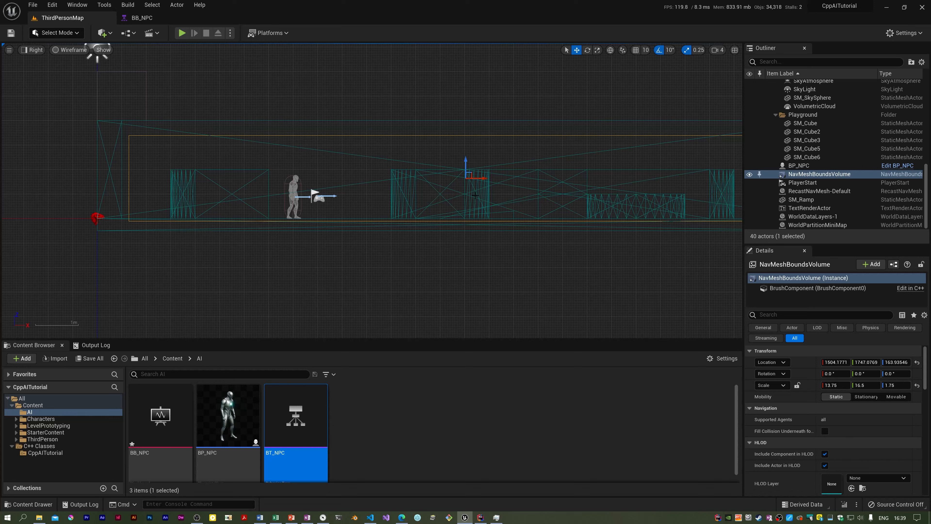
Save the pending BB_NPC blackboard and level volume changes.
{"action": "left_click", "coordinate": [91, 359]}
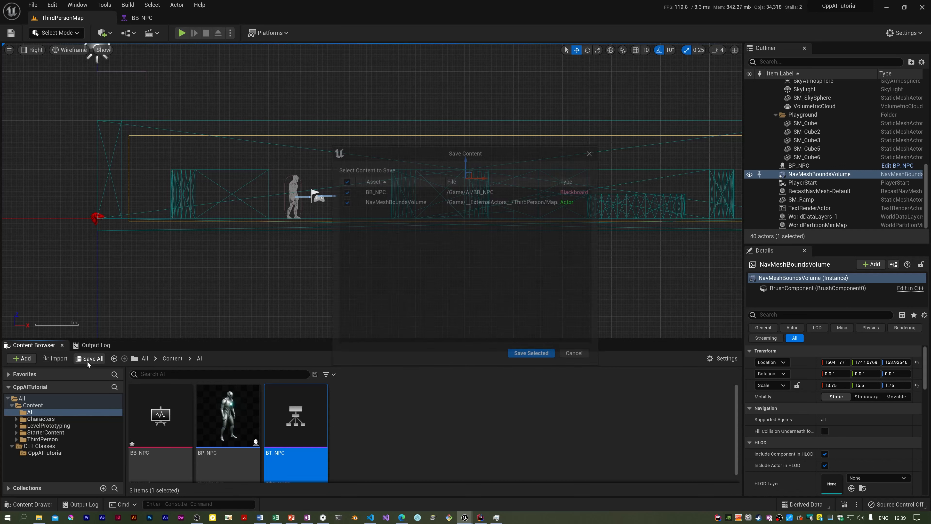
{"action": "left_click", "coordinate": [531, 353]}
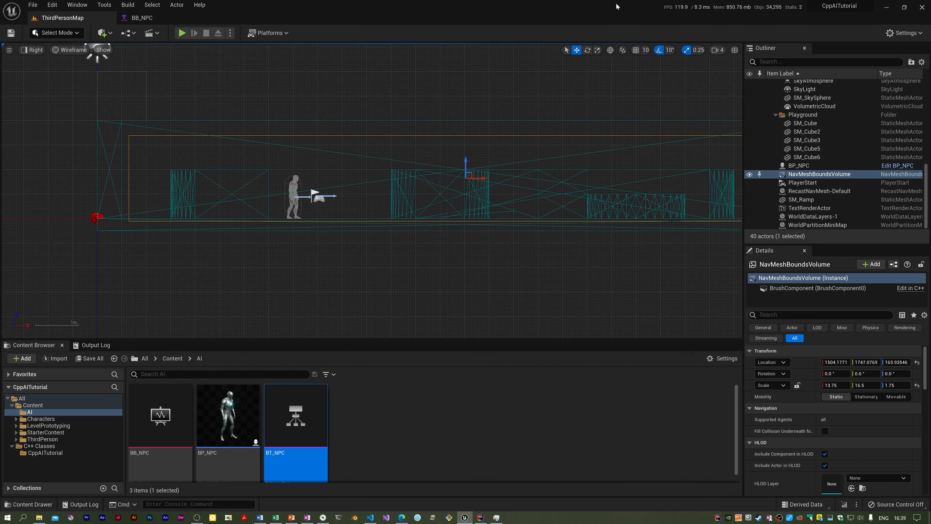